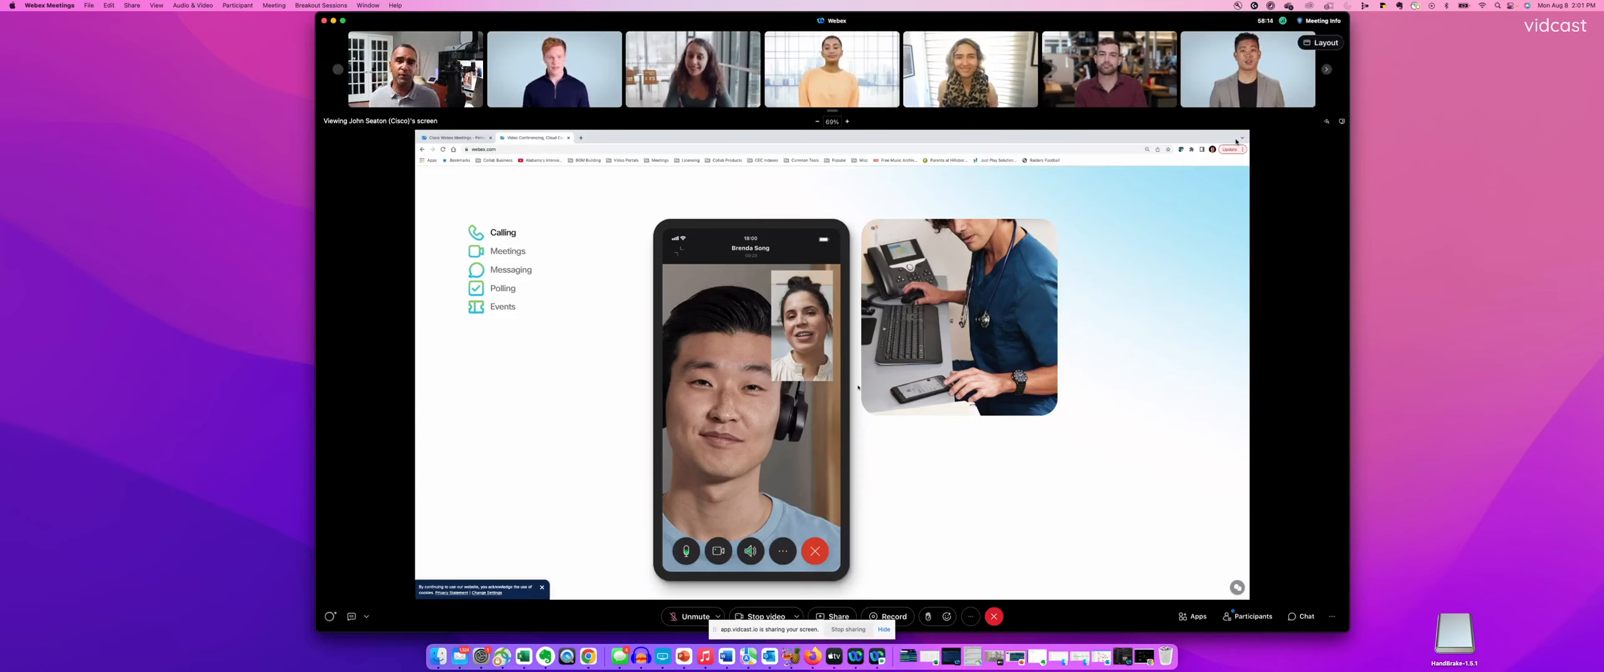
pyautogui.moveTo(1327, 70)
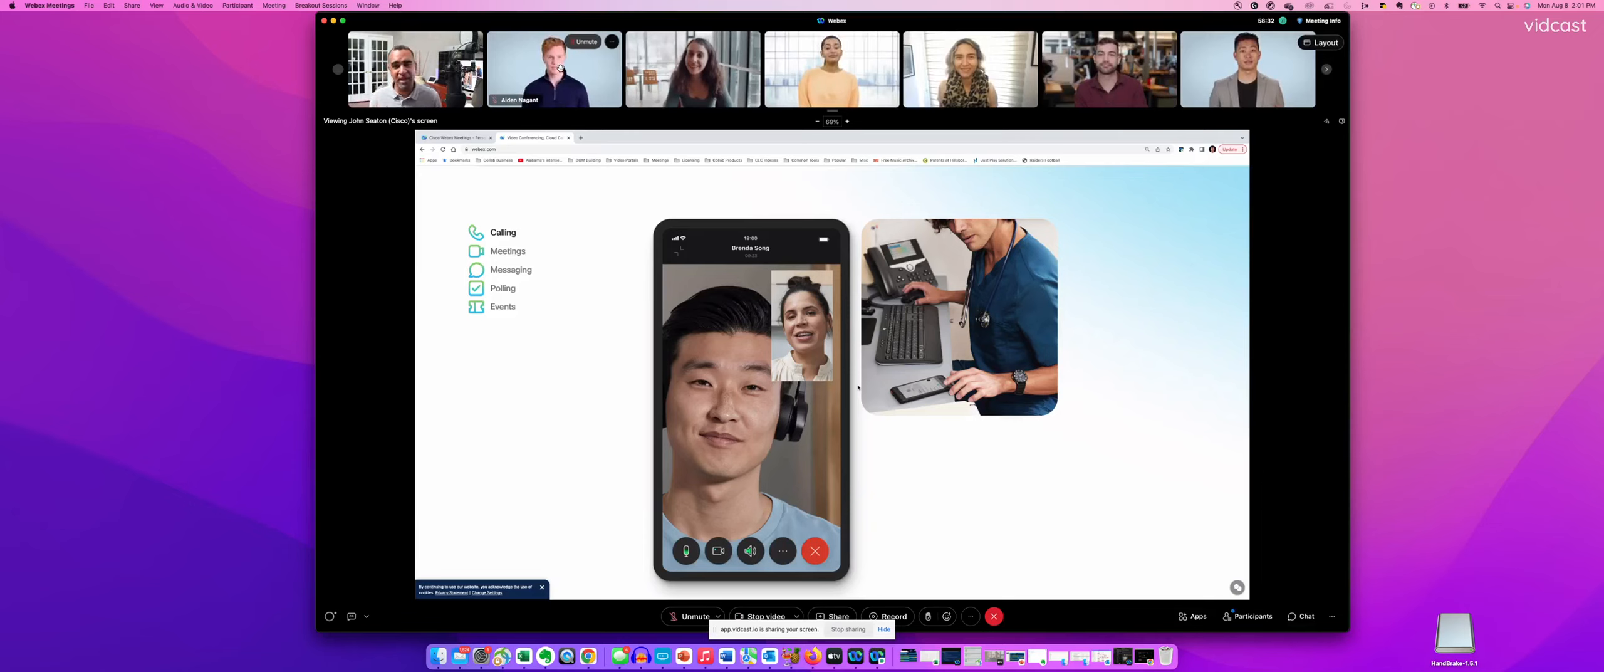
# Step: Lock the older bald man to the second filmstrip tile
pyautogui.rightClick(553, 69)
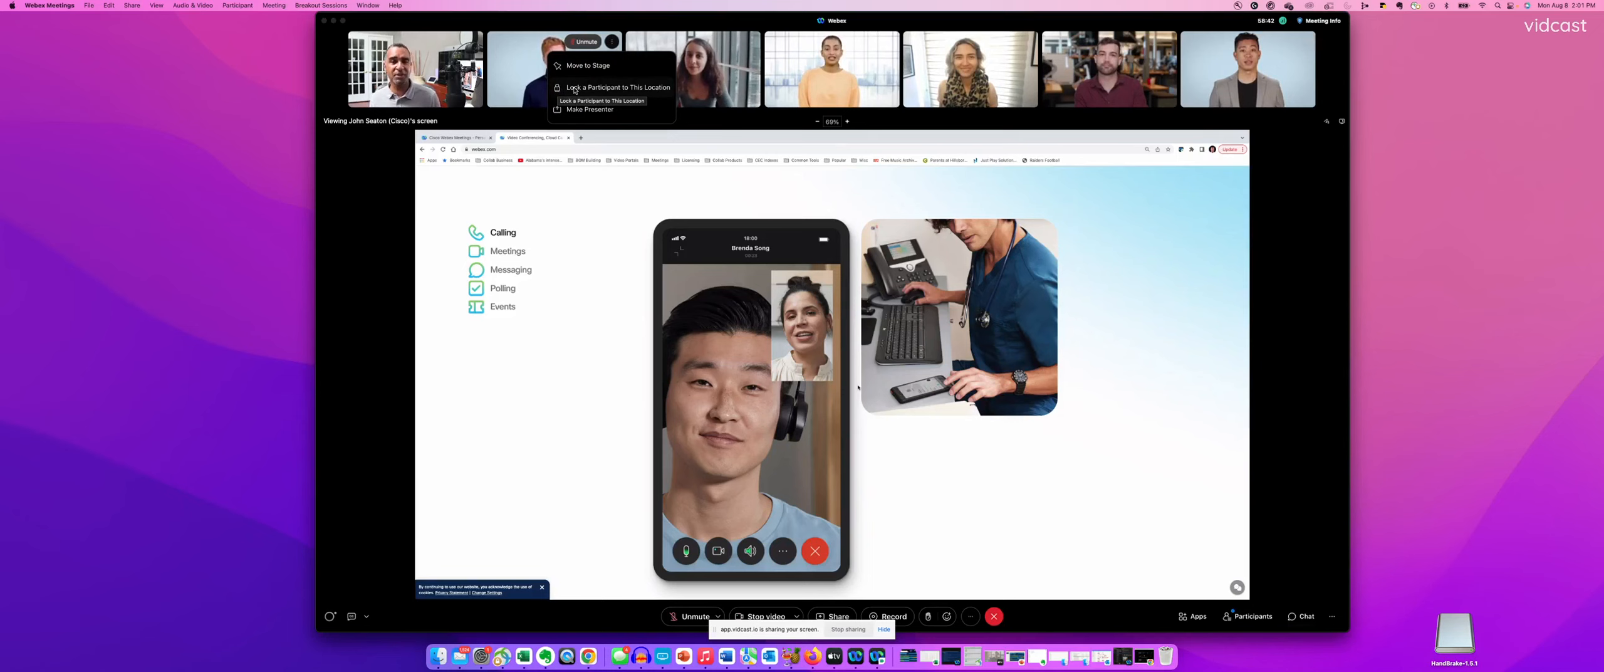
pyautogui.click(617, 87)
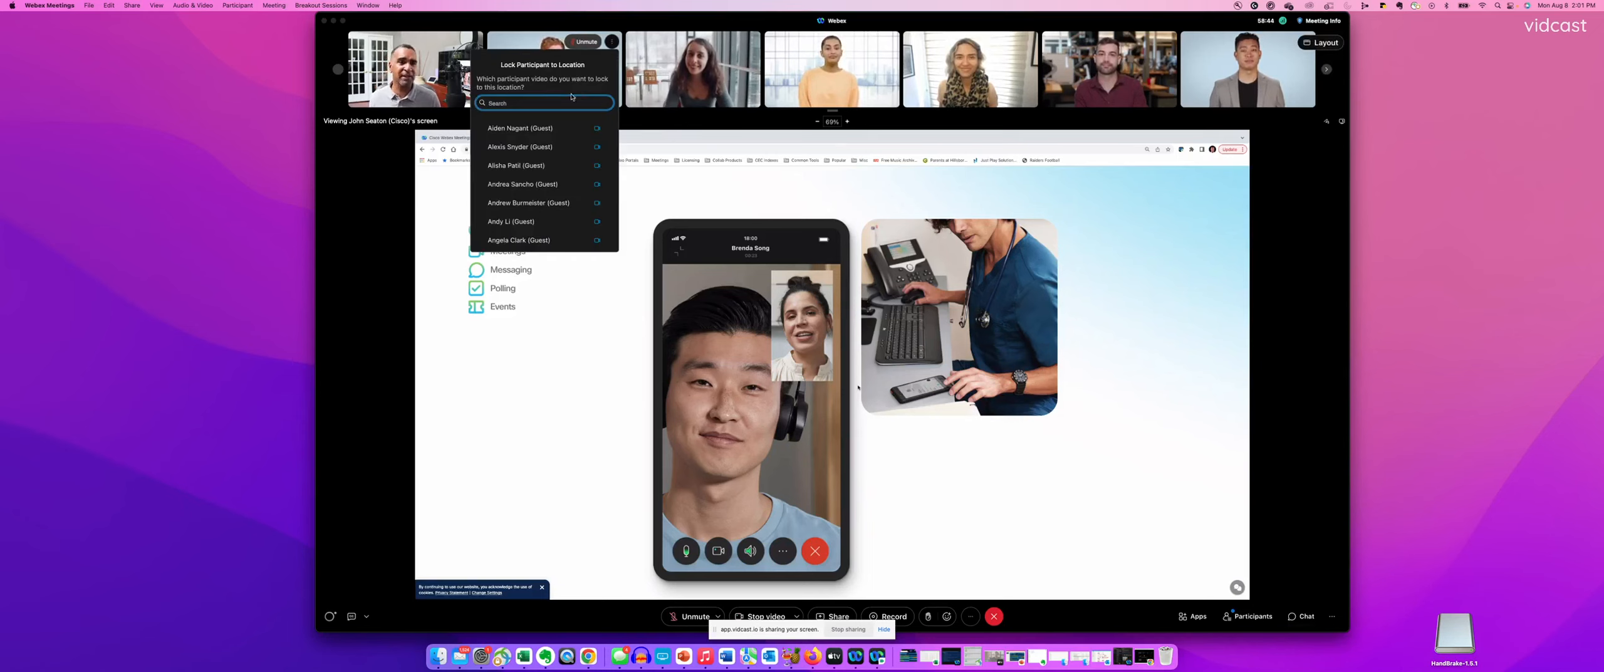
pyautogui.scroll(-3)
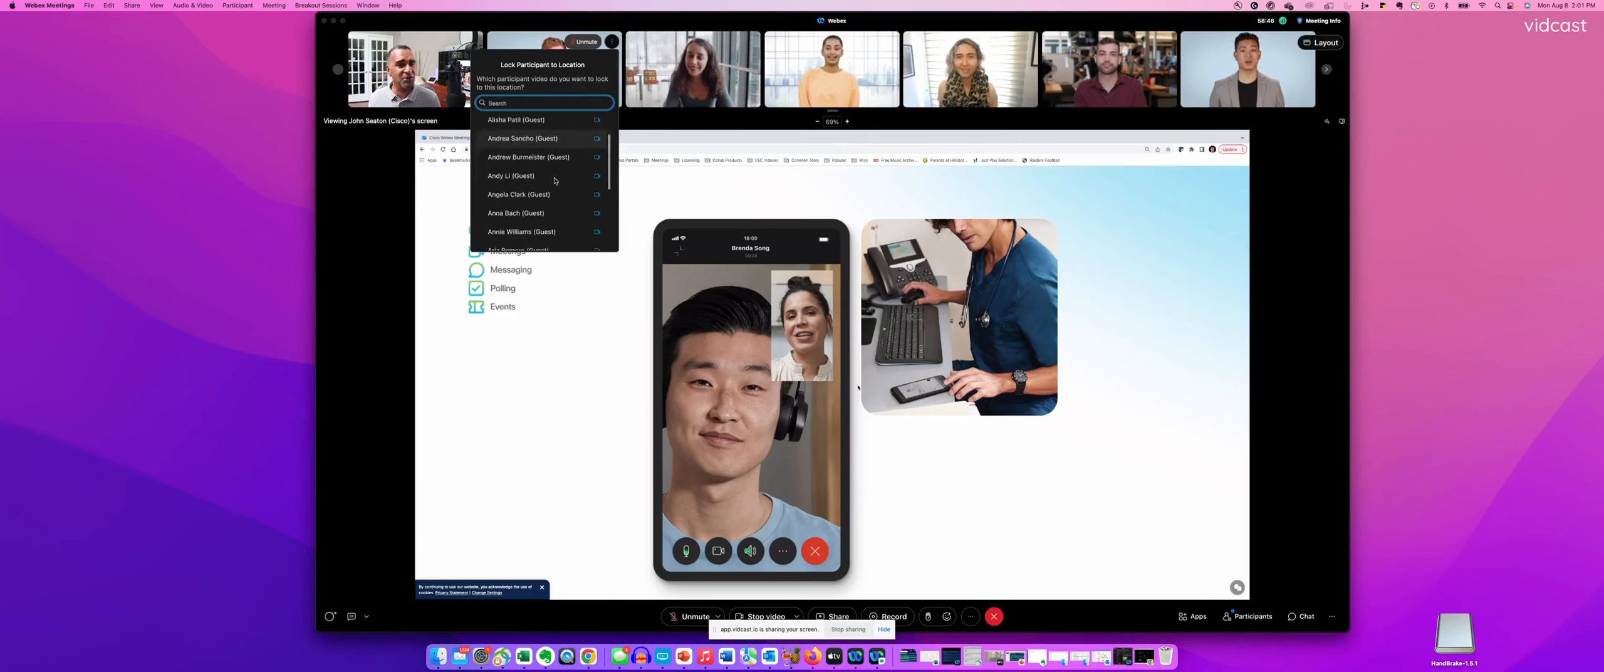
pyautogui.scroll(-3)
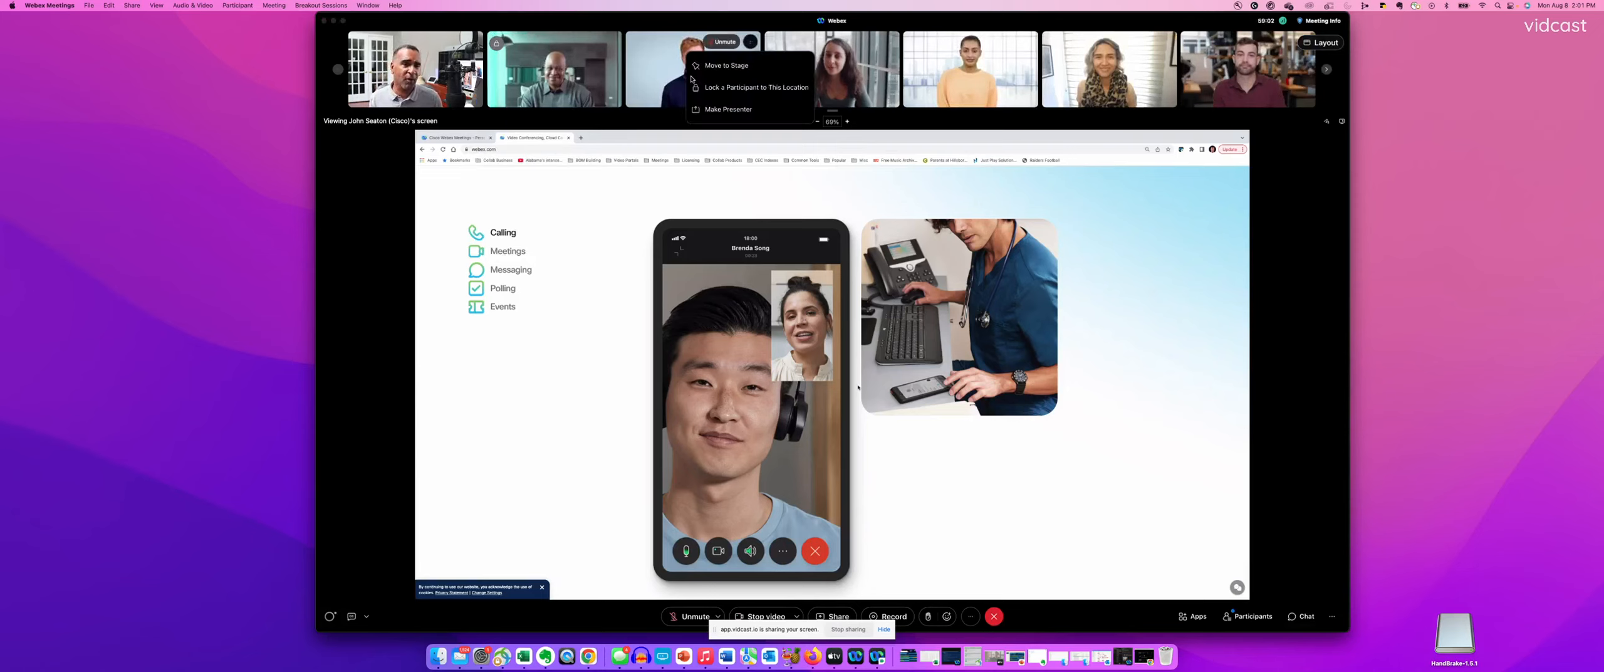
# Step: Lock a participant to the third tile, searching the list for 'arun'
pyautogui.click(754, 88)
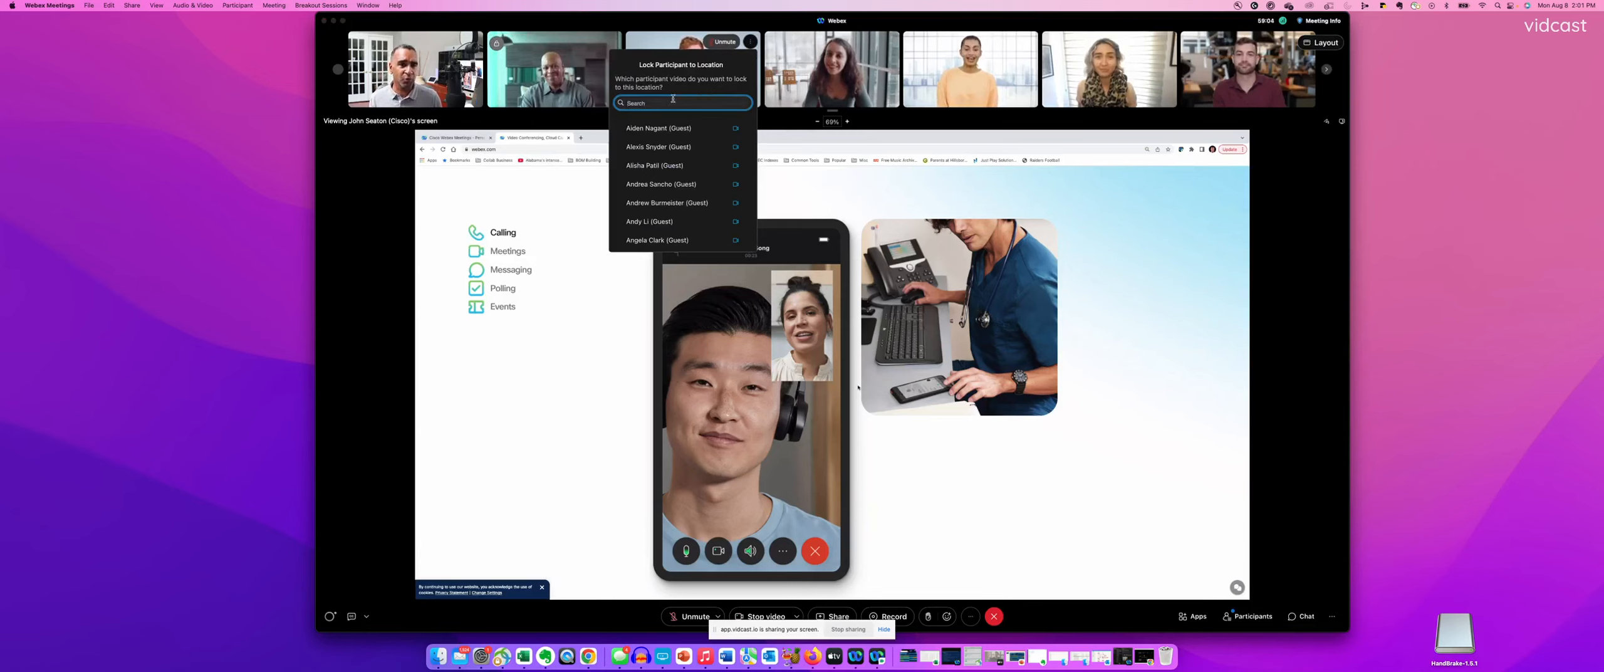
pyautogui.write('arun')
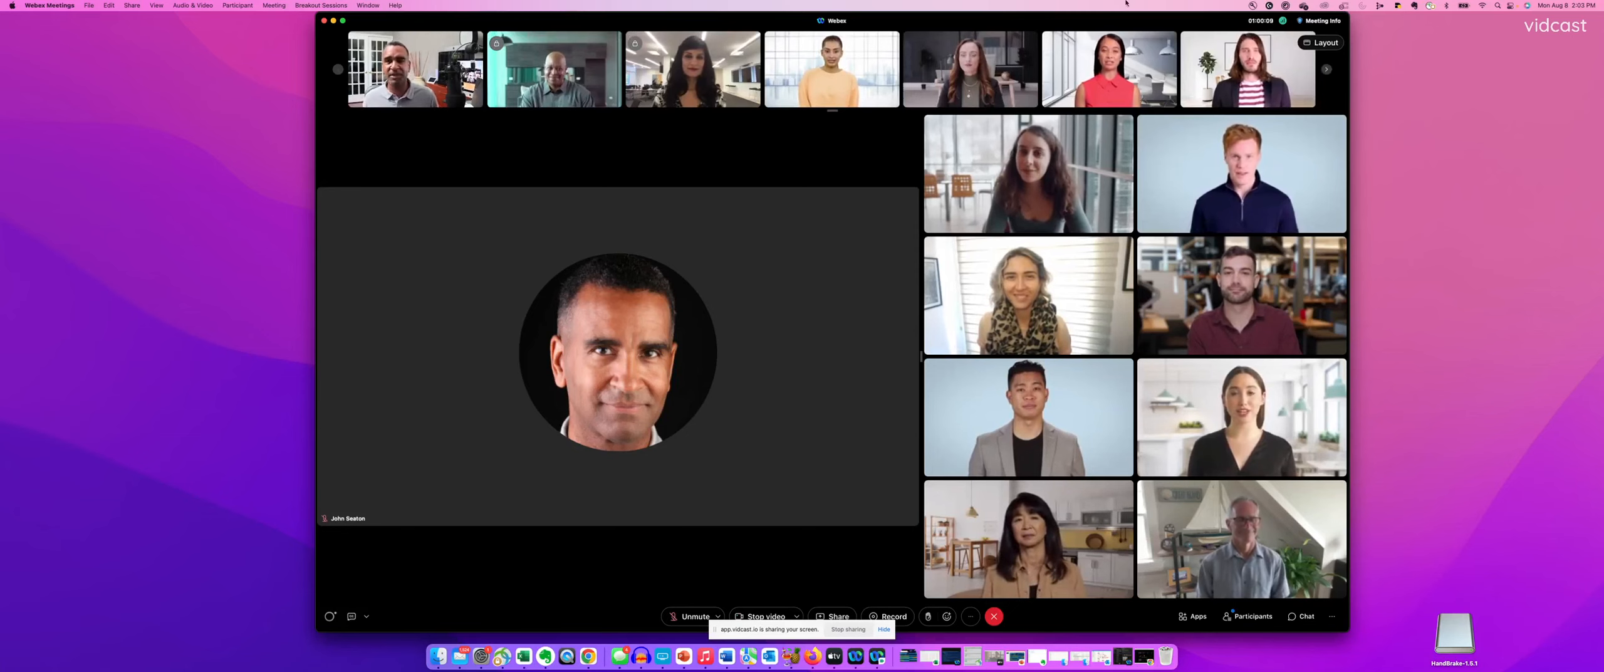
# Step: Switch the meeting layout to Grid view
pyautogui.click(1321, 42)
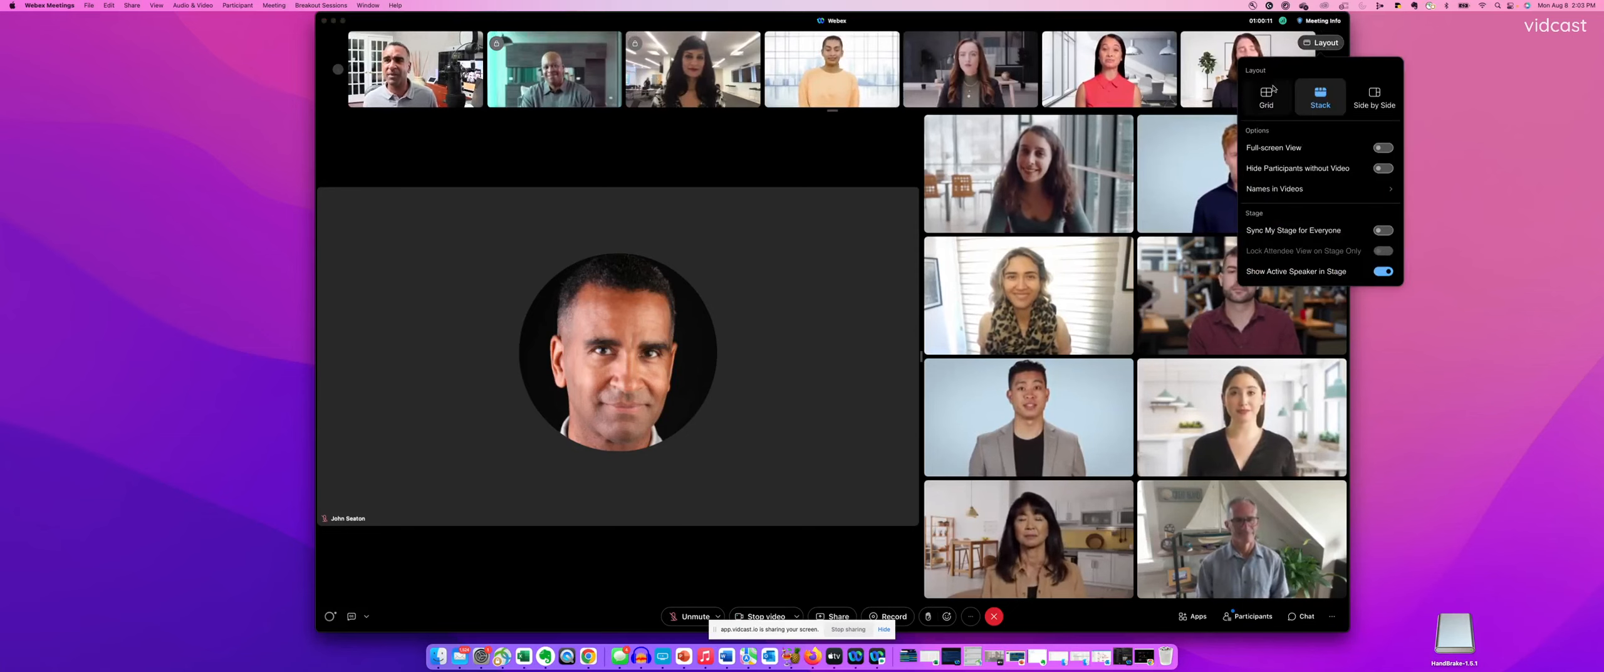
pyautogui.click(1266, 97)
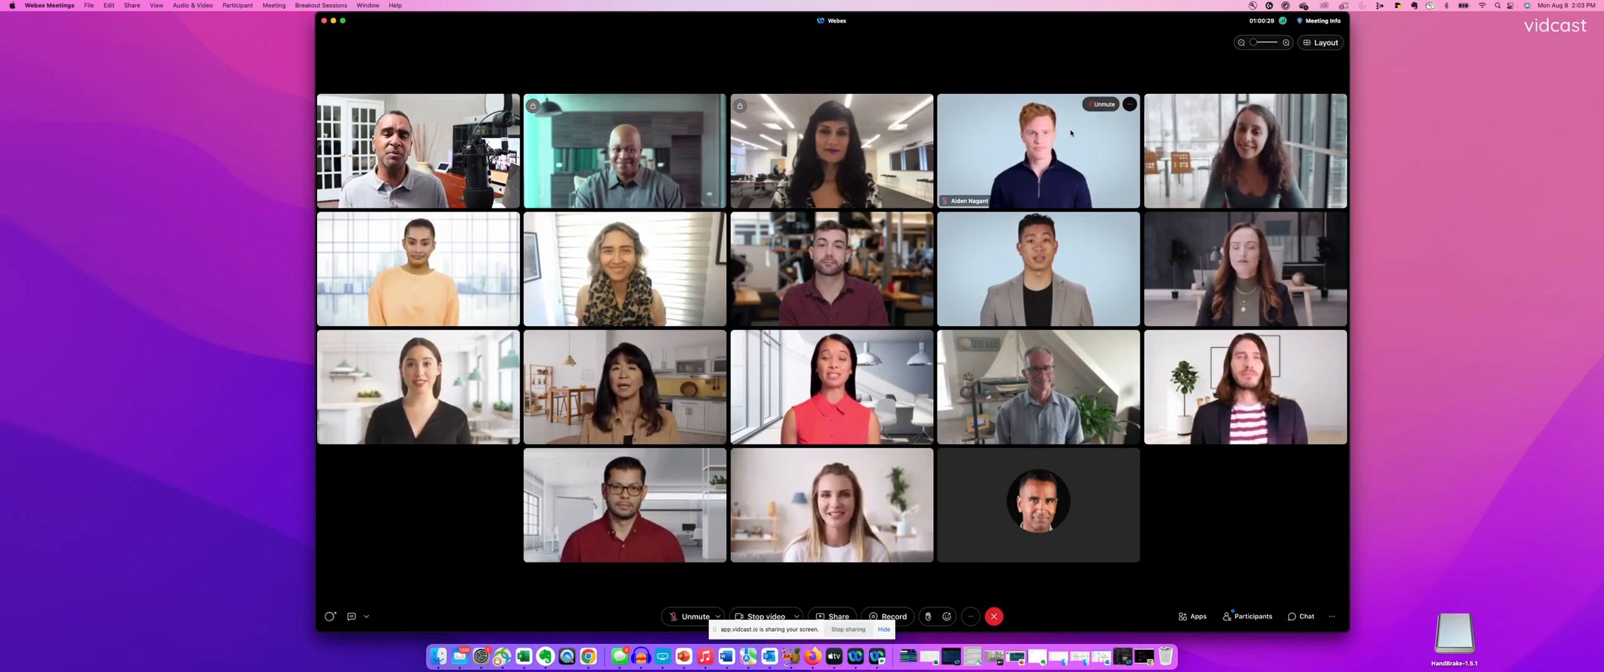
# Step: Lock participants to the fourth top-row tile and the second row's first tile
pyautogui.click(1129, 104)
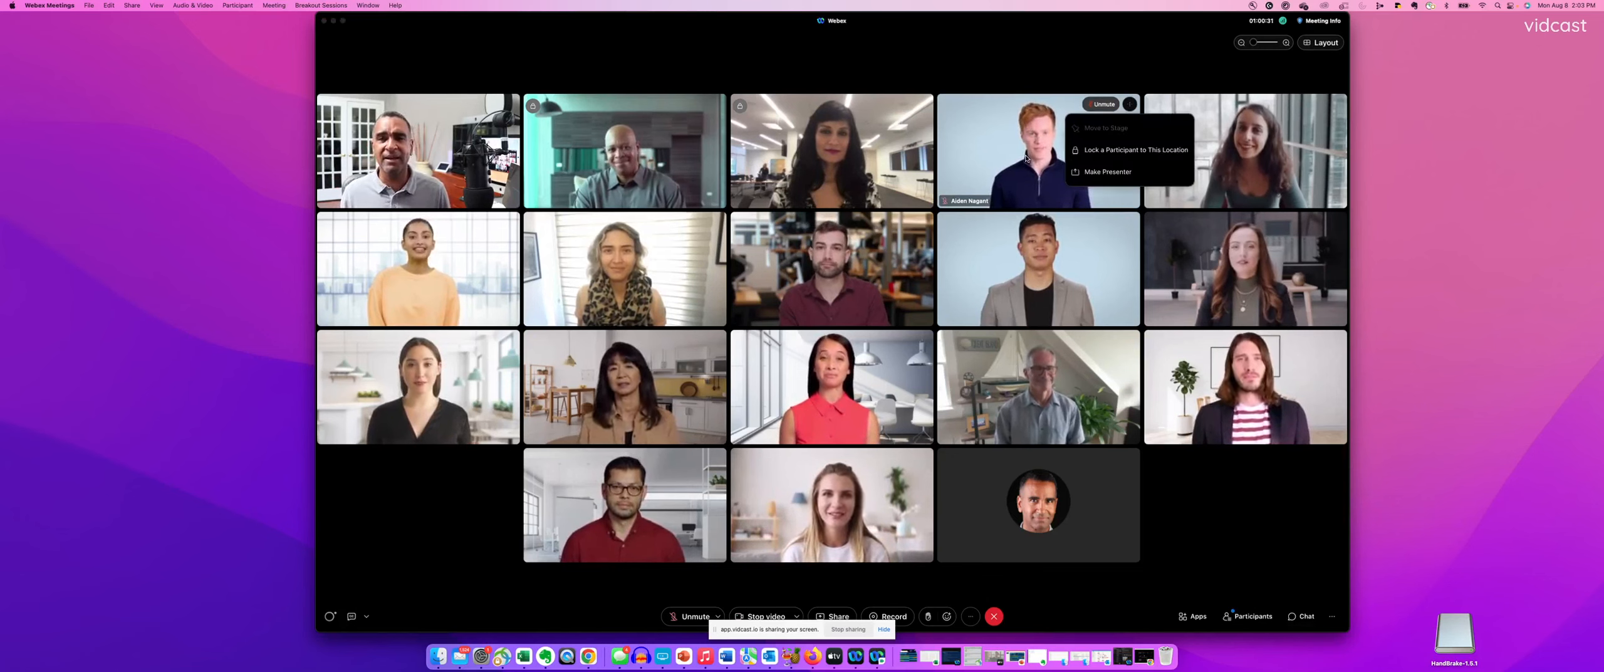
pyautogui.click(1133, 150)
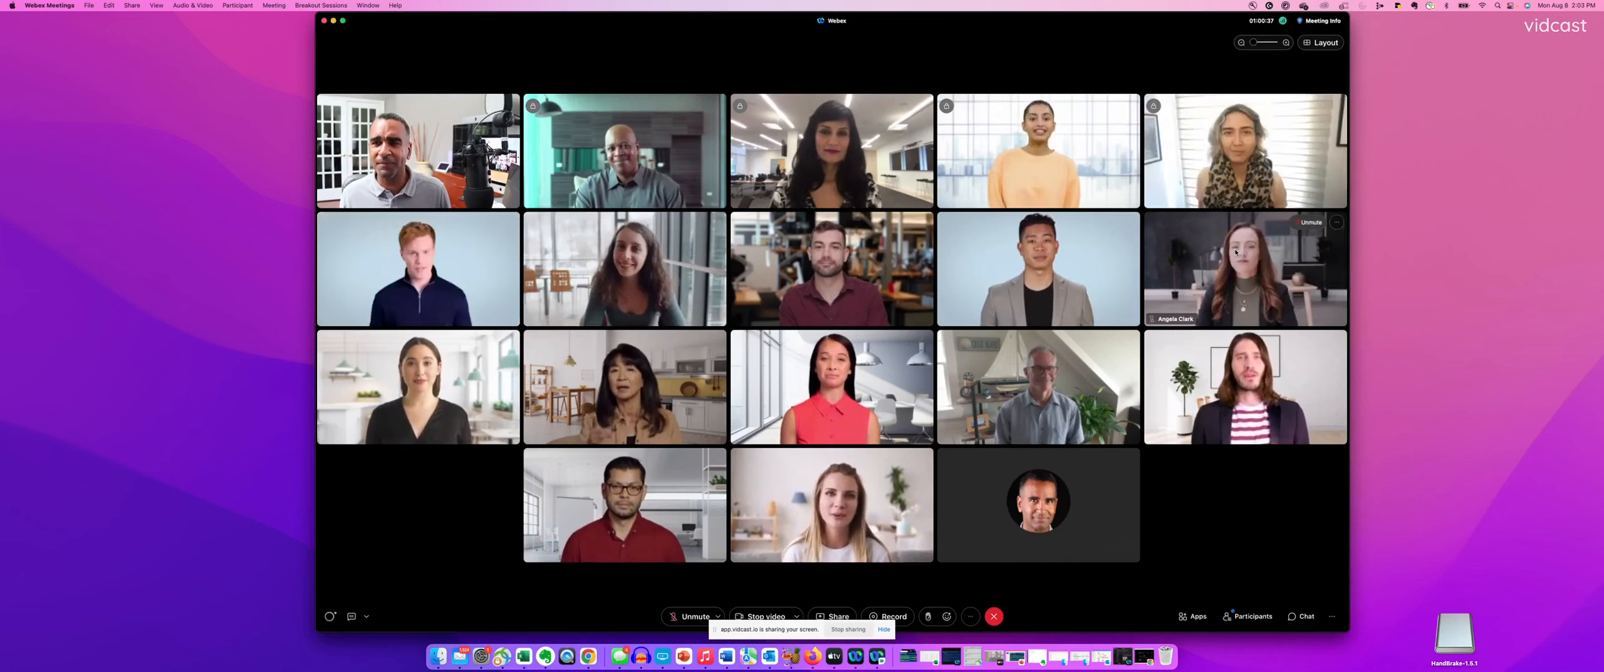
pyautogui.rightClick(417, 267)
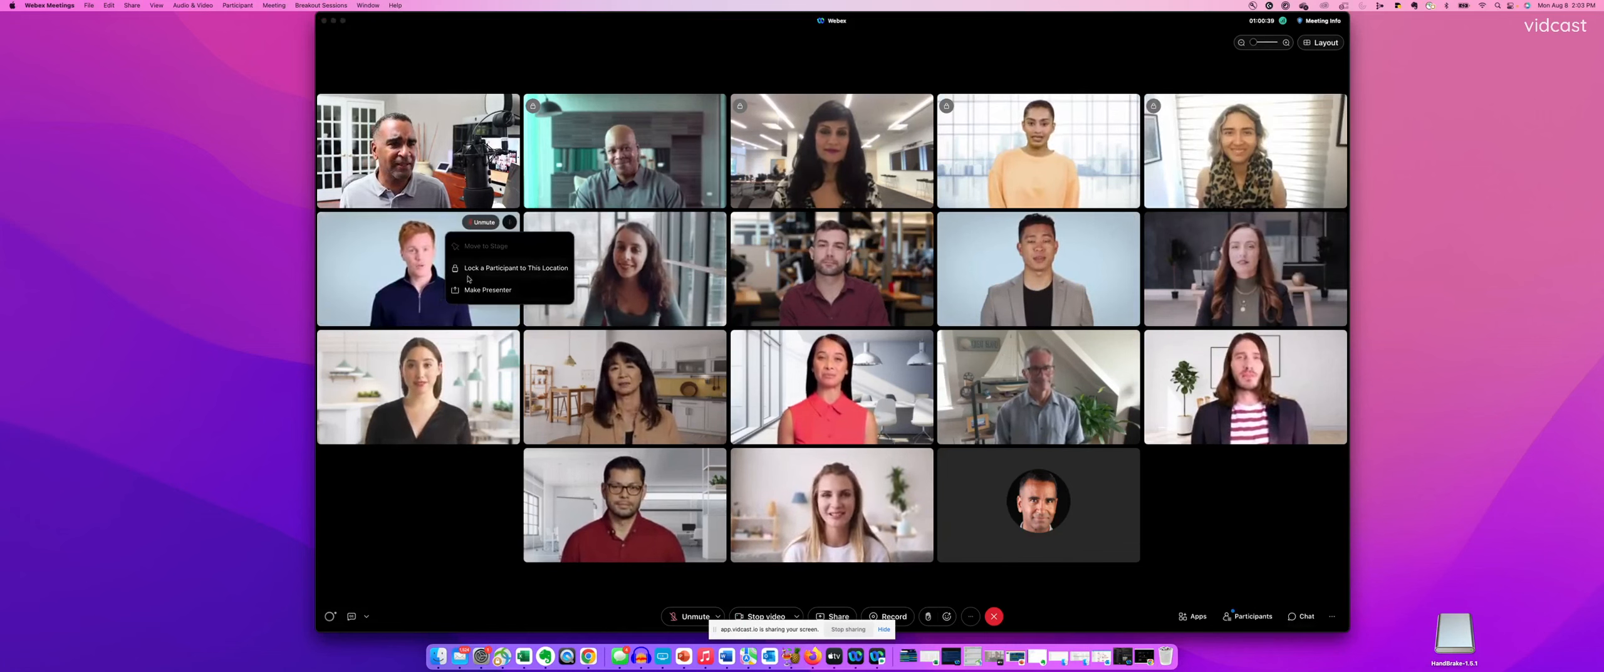
pyautogui.click(514, 267)
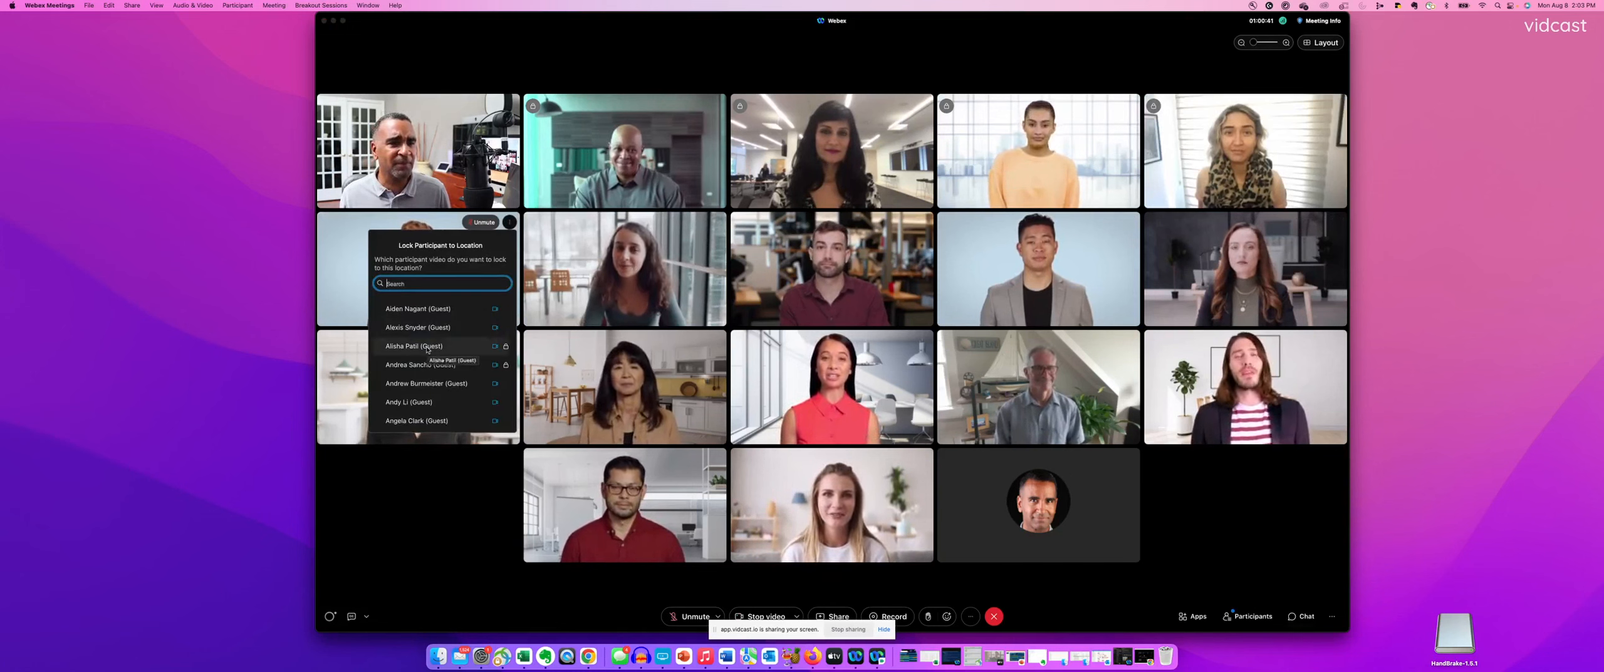